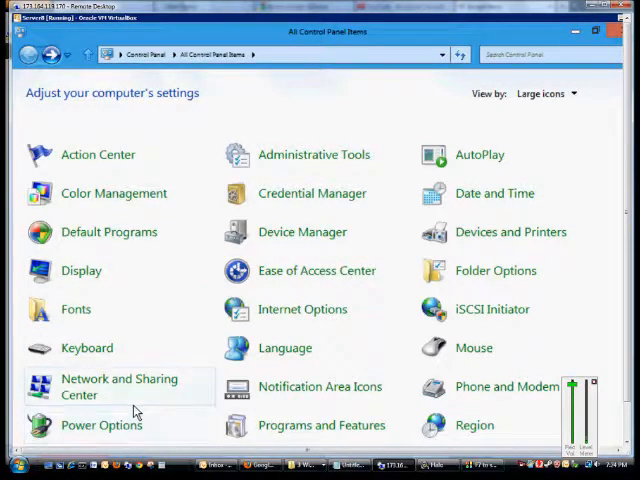
mouse_move(196, 126)
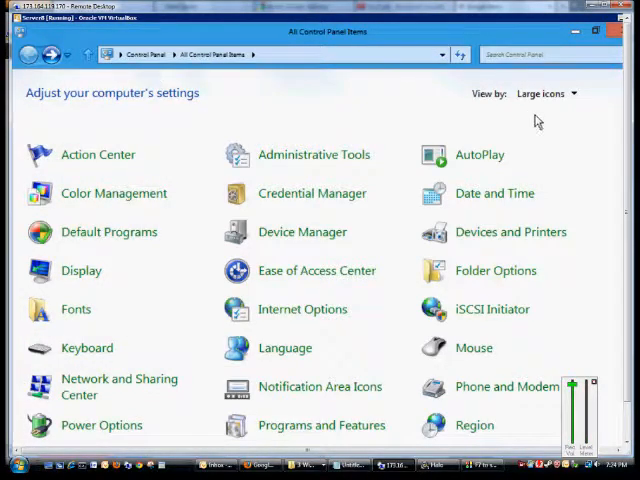
Navigate from All Control Panel Items into Power Options and its power-button settings page.
left_click(544, 92)
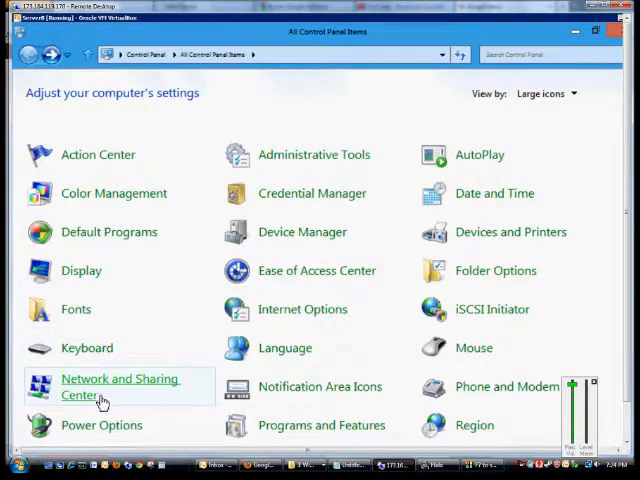
mouse_move(100, 424)
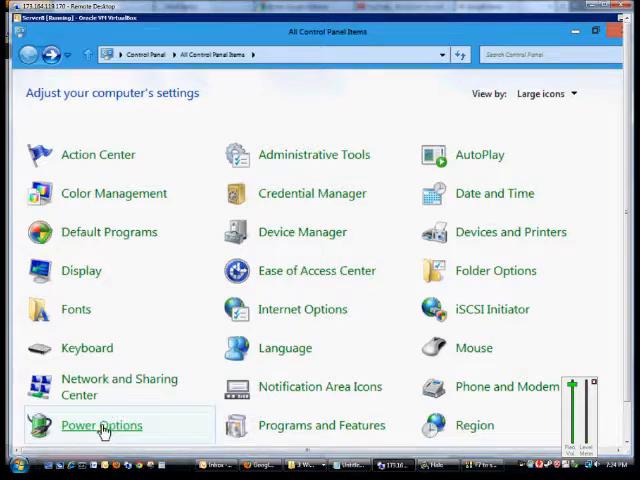
left_click(100, 424)
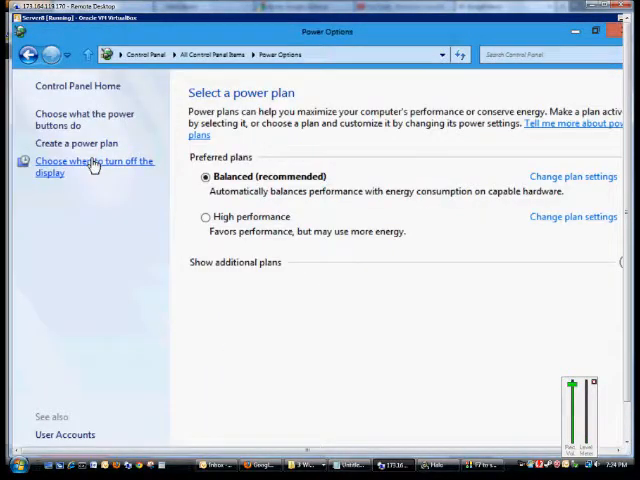
mouse_move(70, 120)
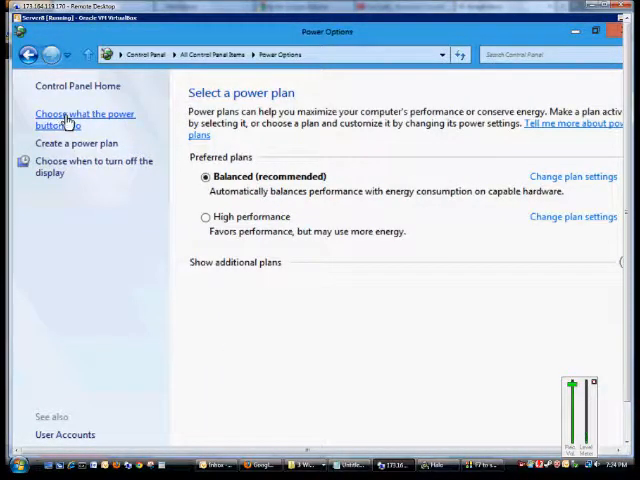
left_click(84, 120)
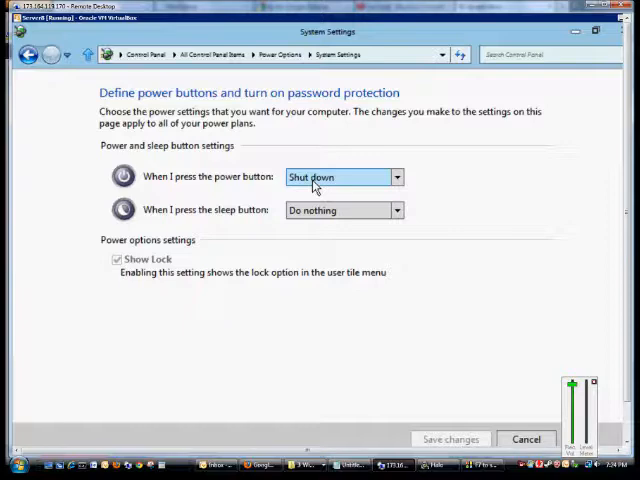
Set 'When I press the power button' to Shut down, leaving the sleep button on Do nothing.
left_click(344, 176)
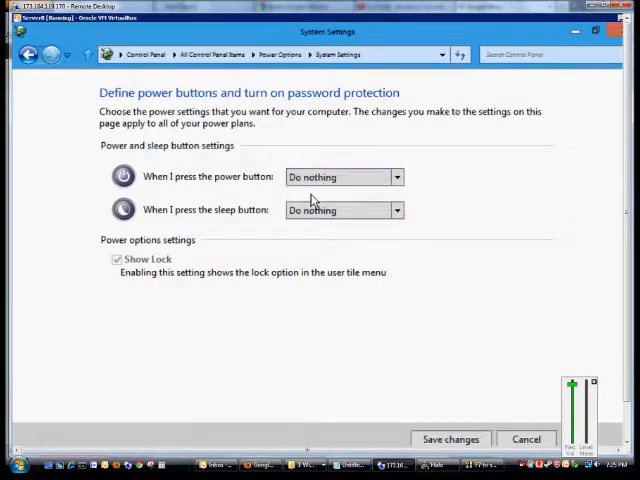
left_click(396, 176)
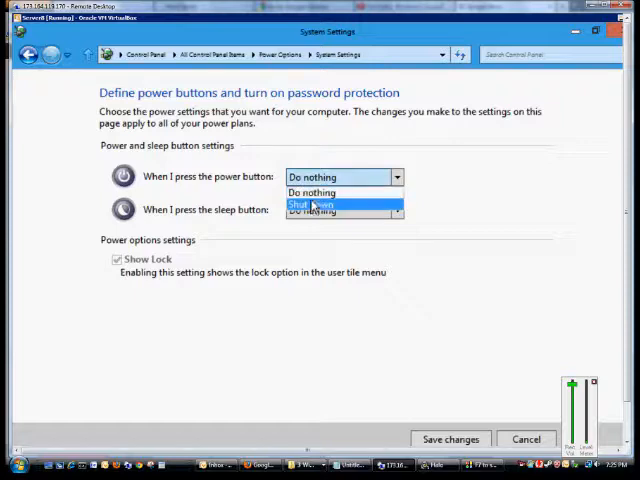
left_click(312, 204)
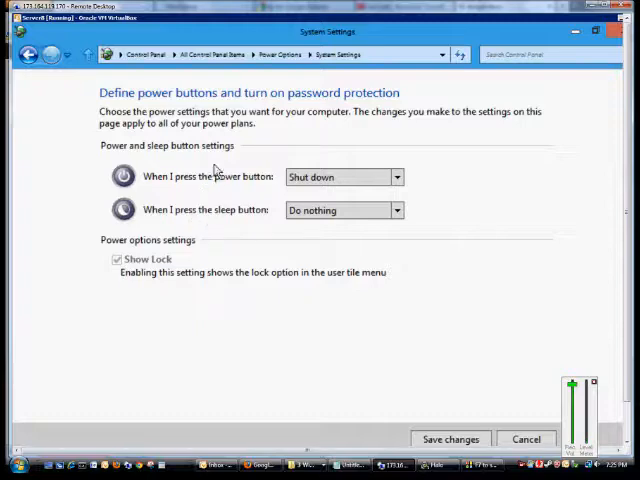
left_click(344, 176)
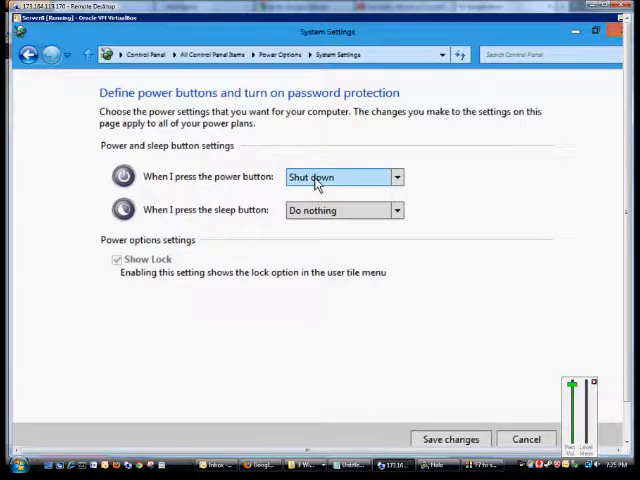